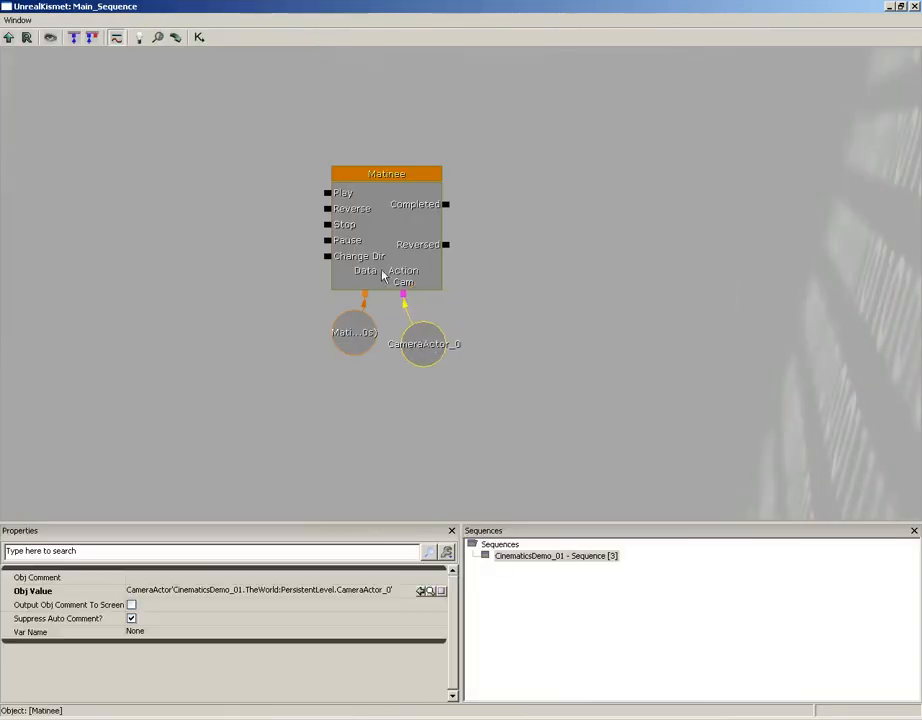
pyautogui.moveTo(408, 260)
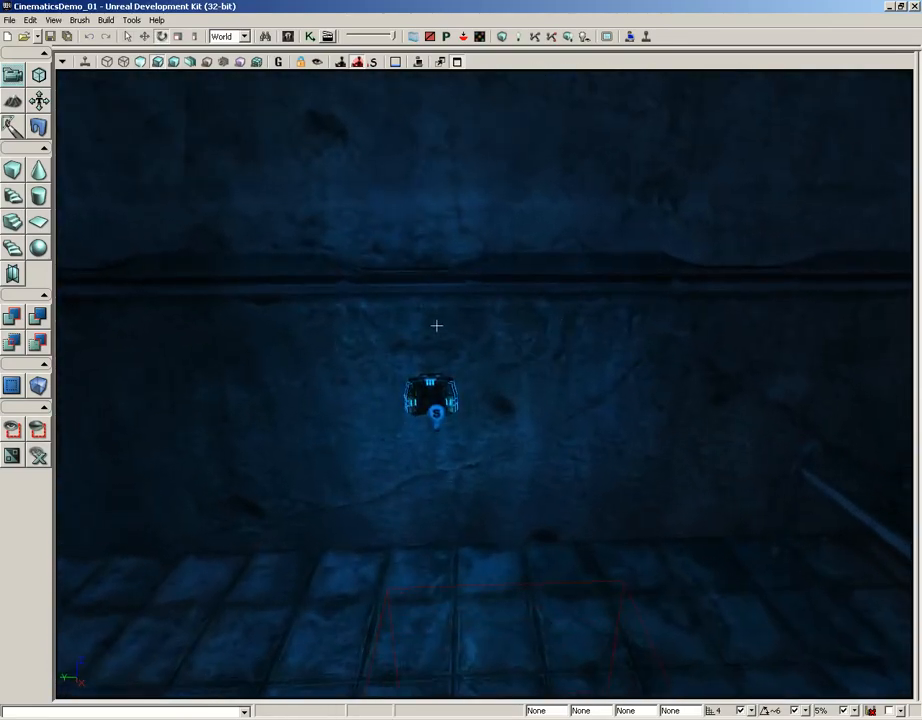
# Step: Add a trigger at the wall, set its draw scale to 0.3, and move it onto the switch
pyautogui.rightClick(430, 325)
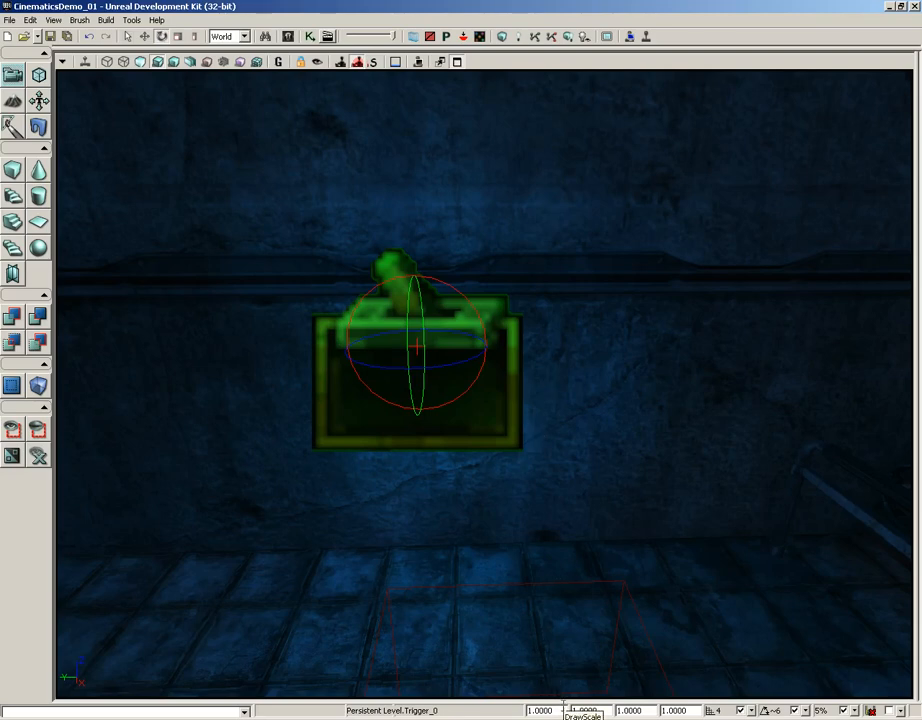
pyautogui.tripleClick(540, 710)
pyautogui.write('.3')
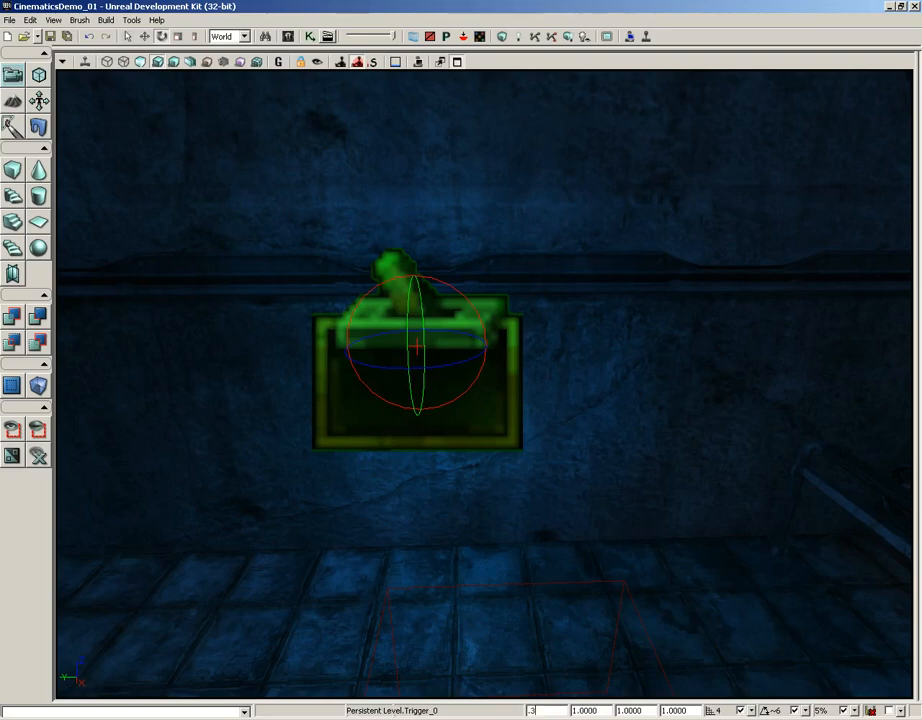
pyautogui.tripleClick(538, 710)
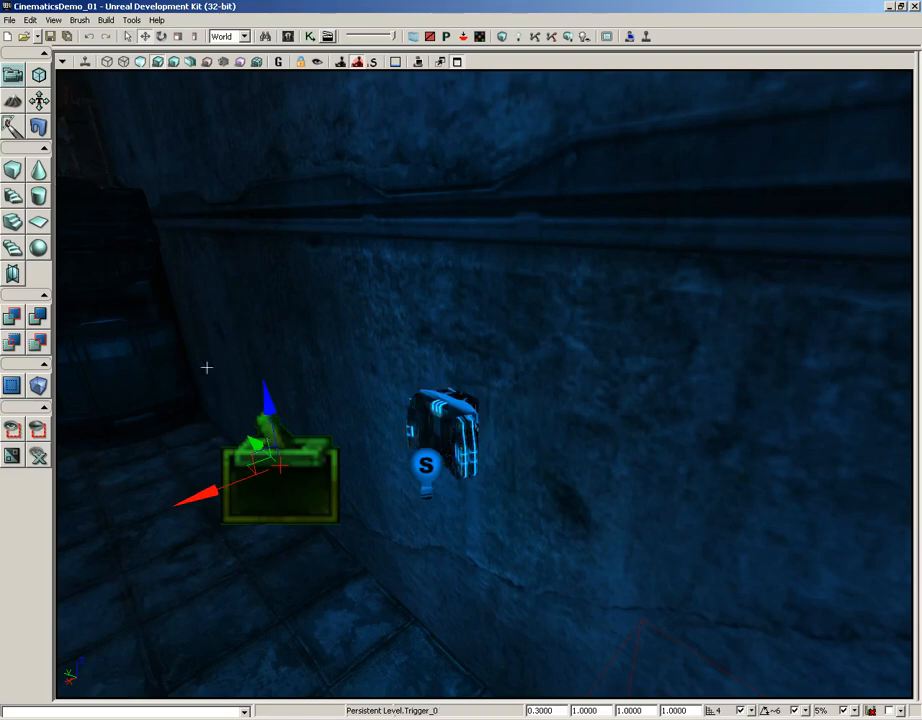
pyautogui.moveTo(280, 480); pyautogui.dragTo(405, 420)
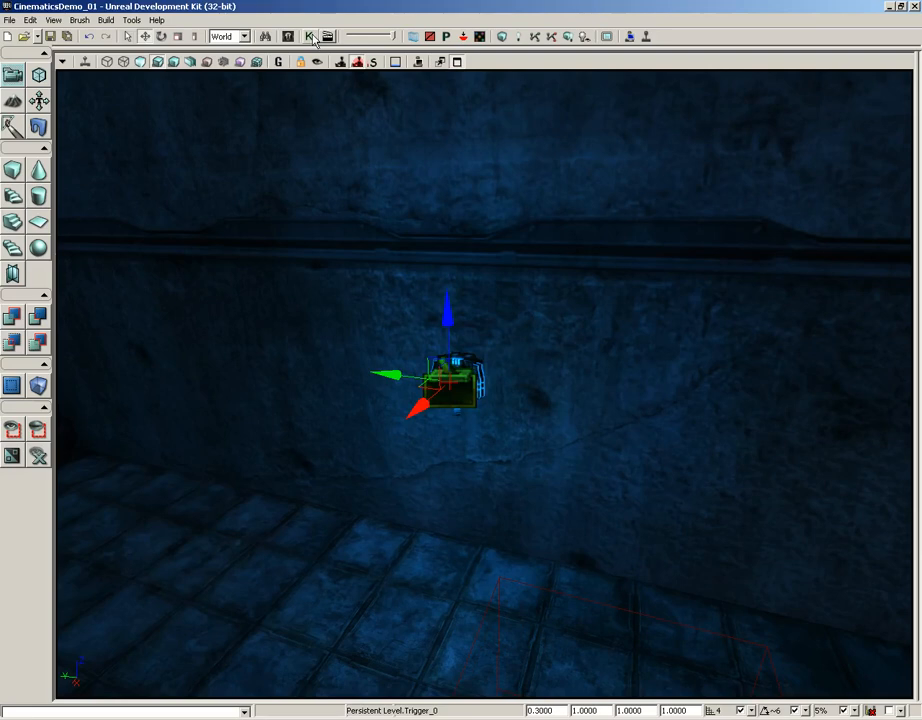
# Step: Bring up the level's Kismet sequence editor
pyautogui.click(308, 36)
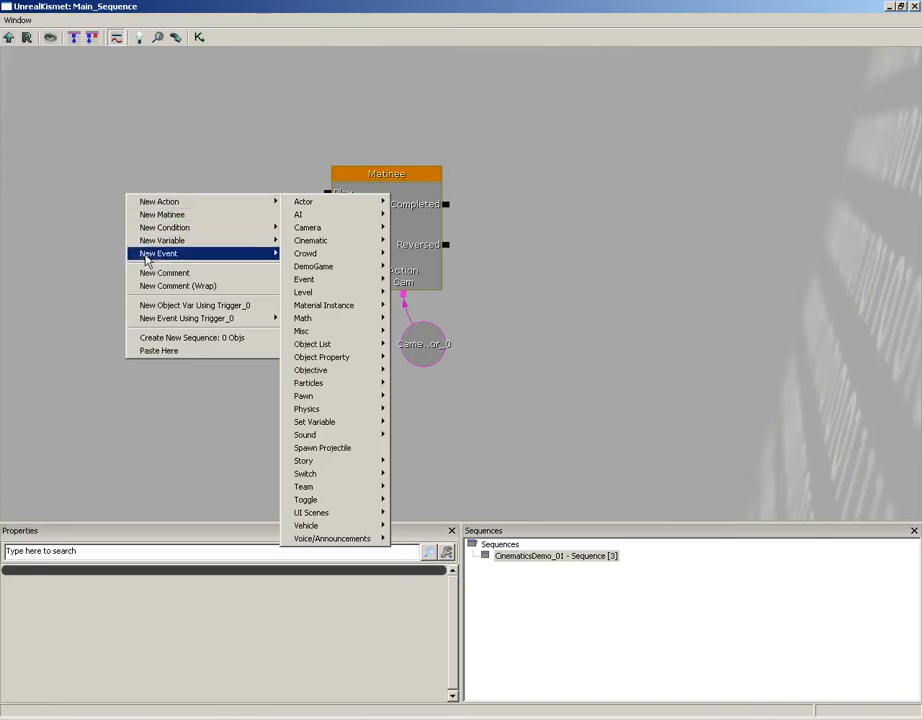
pyautogui.moveTo(185, 318)
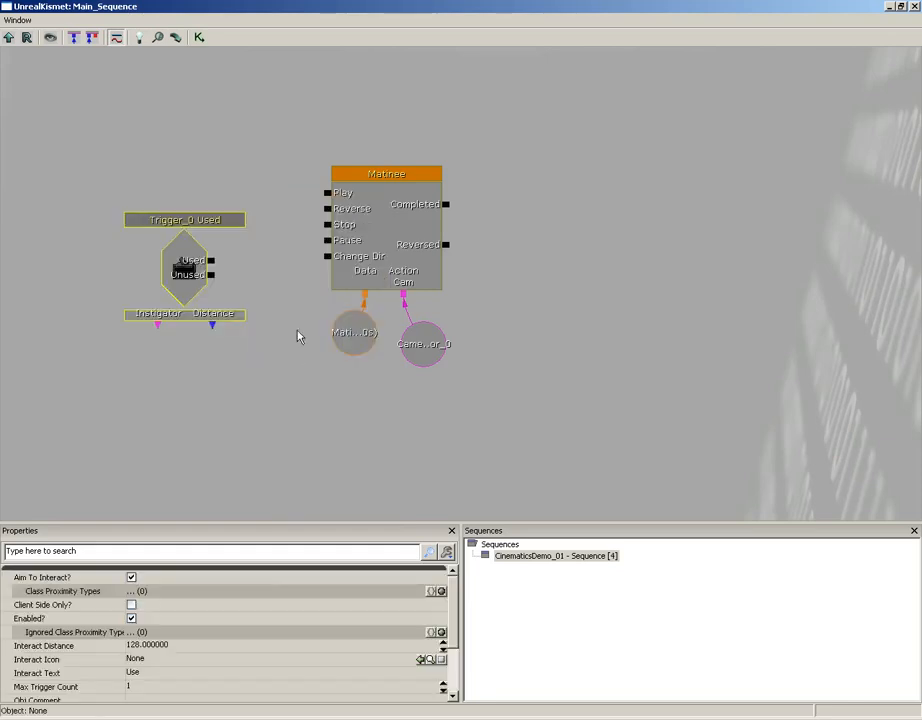
pyautogui.moveTo(300, 330)
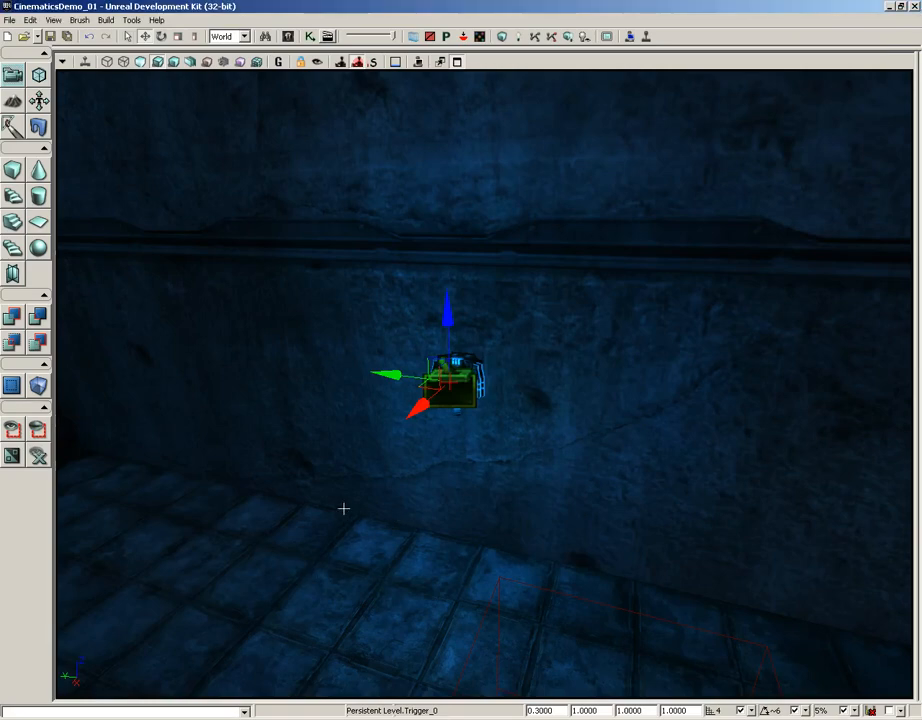
pyautogui.rightClick(343, 508)
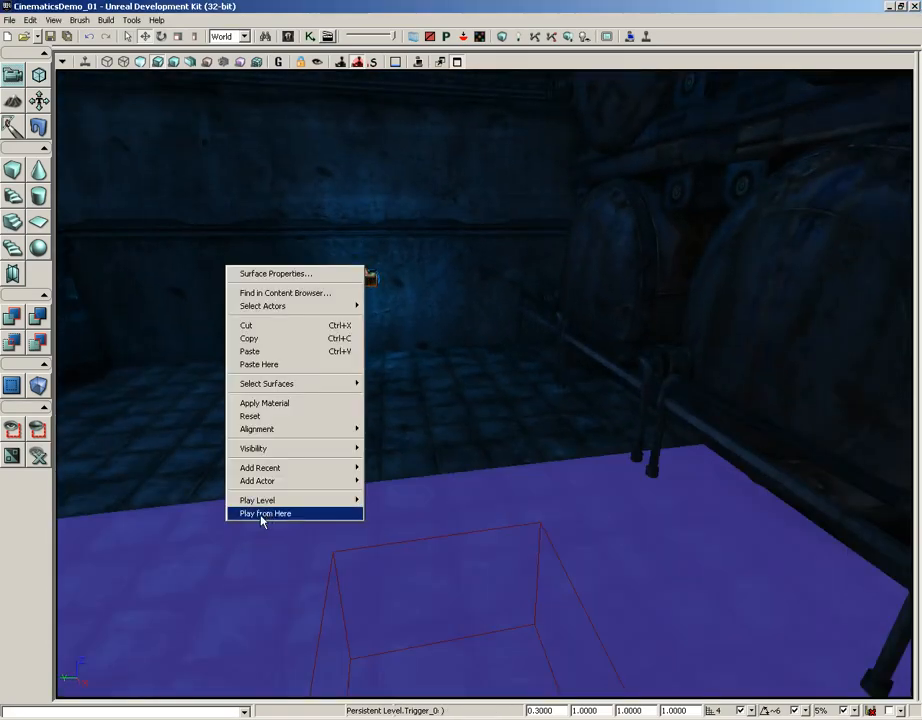
pyautogui.click(264, 513)
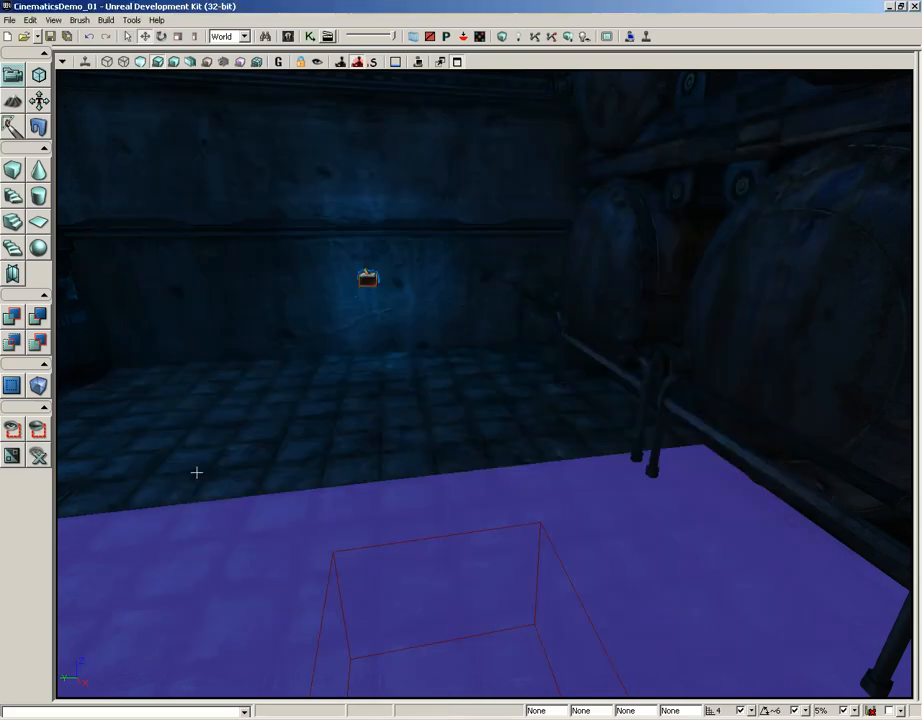
pyautogui.moveTo(310, 37)
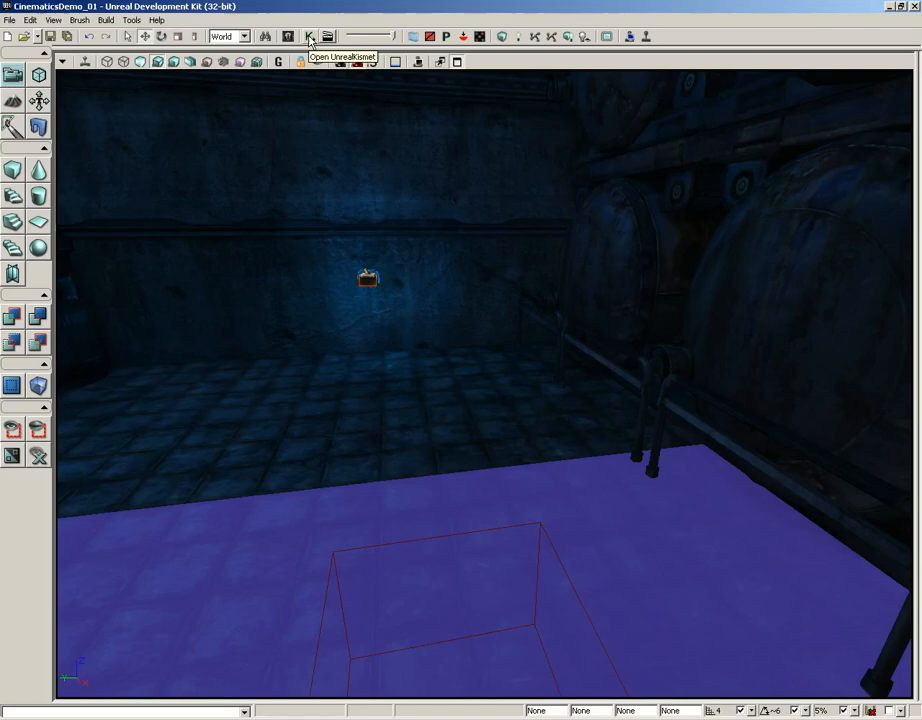
# Step: Open the Matinee node from Kismet in the UnrealMatinee editor
pyautogui.click(309, 37)
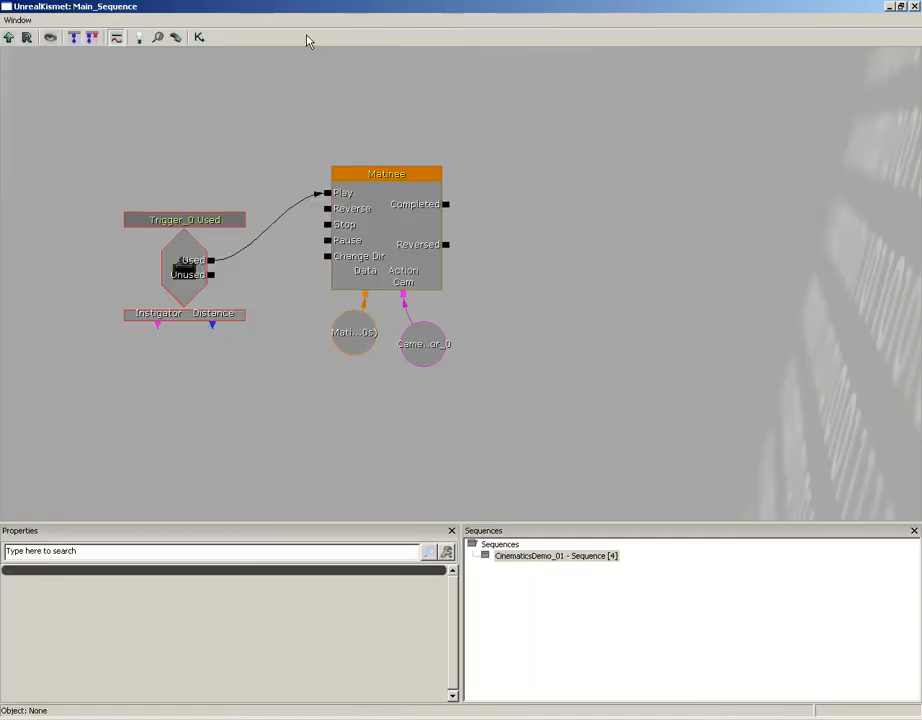
pyautogui.doubleClick(386, 173)
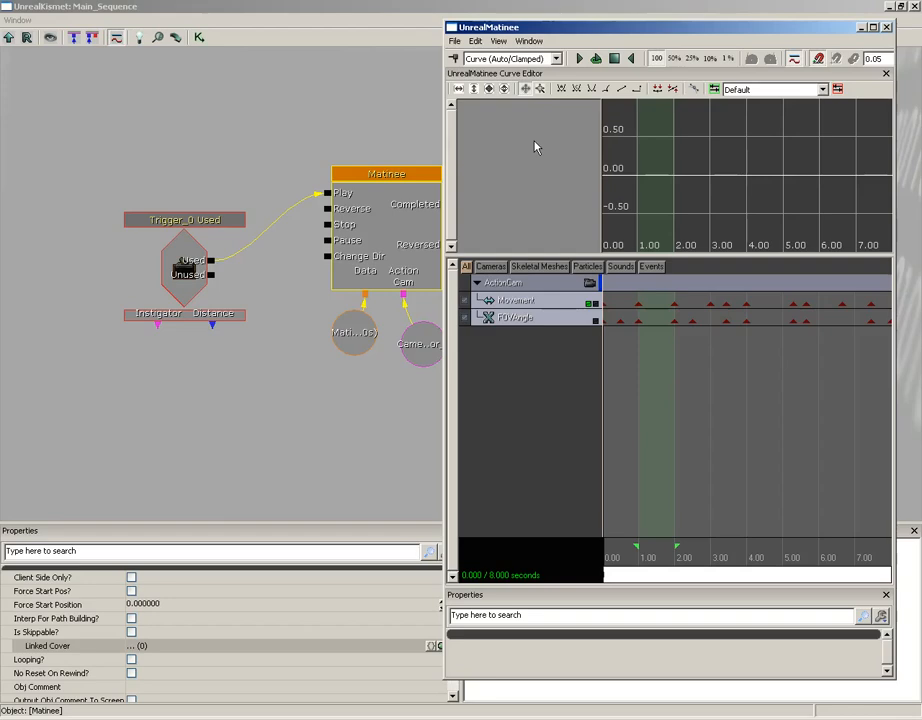
pyautogui.moveTo(497, 456)
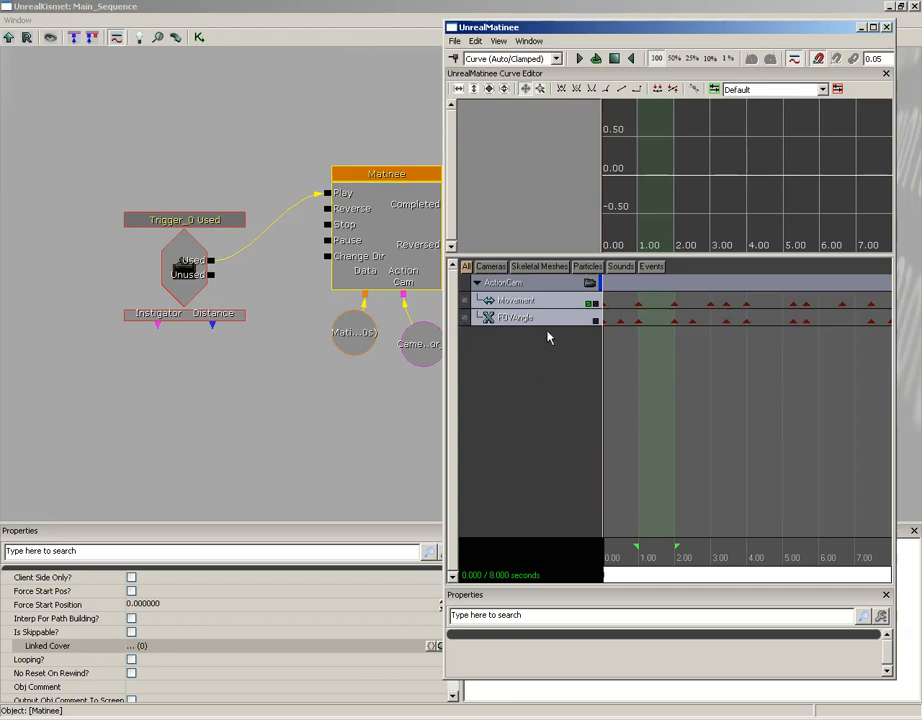
# Step: Add a director group whose Director track cuts to ActionCam at the start
pyautogui.rightClick(548, 337)
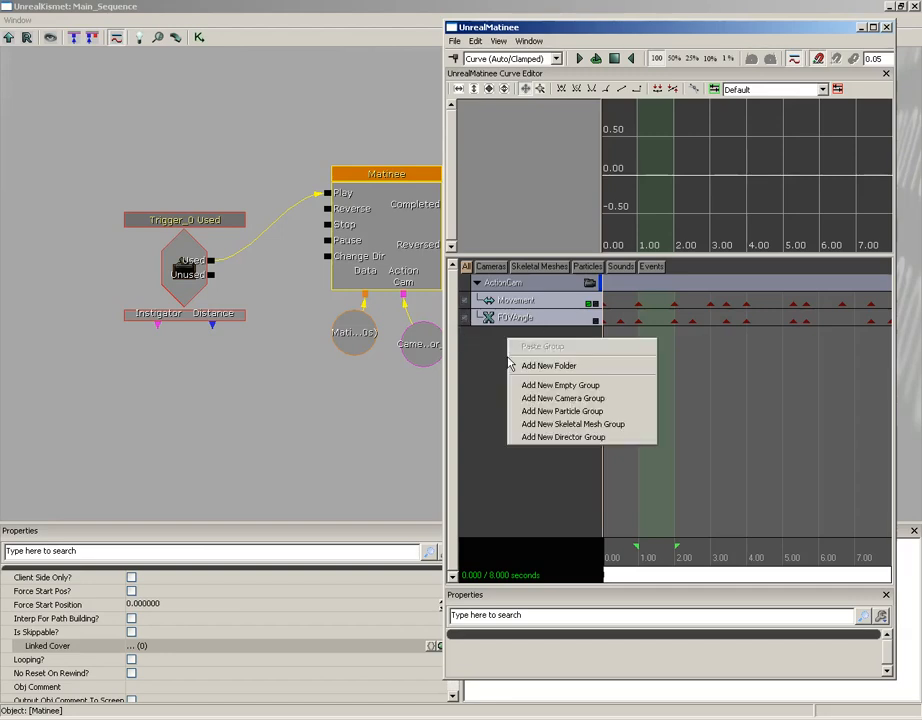
pyautogui.moveTo(556, 437)
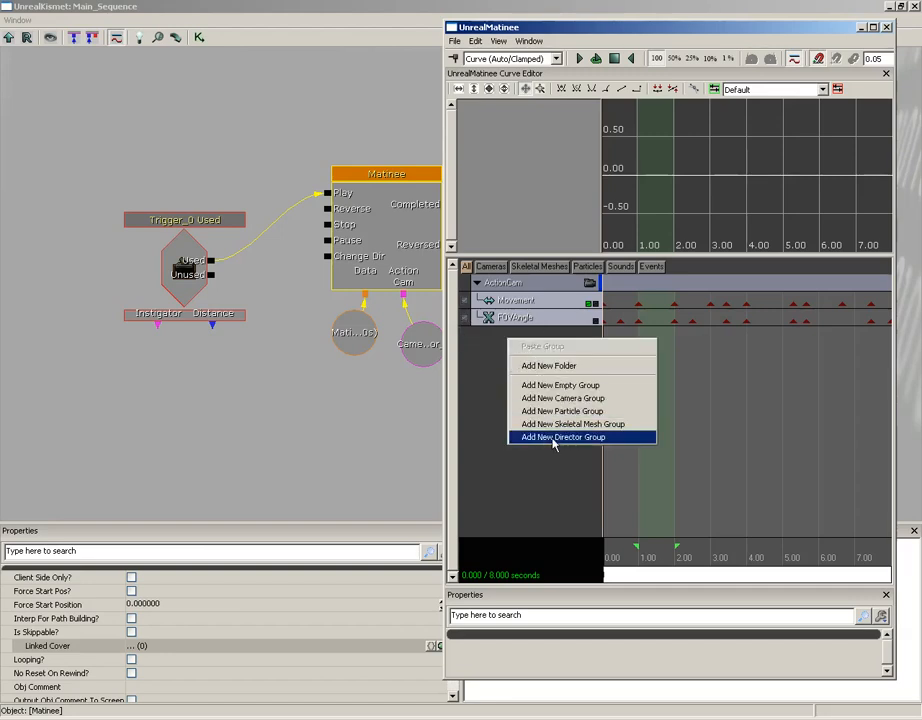
pyautogui.click(562, 437)
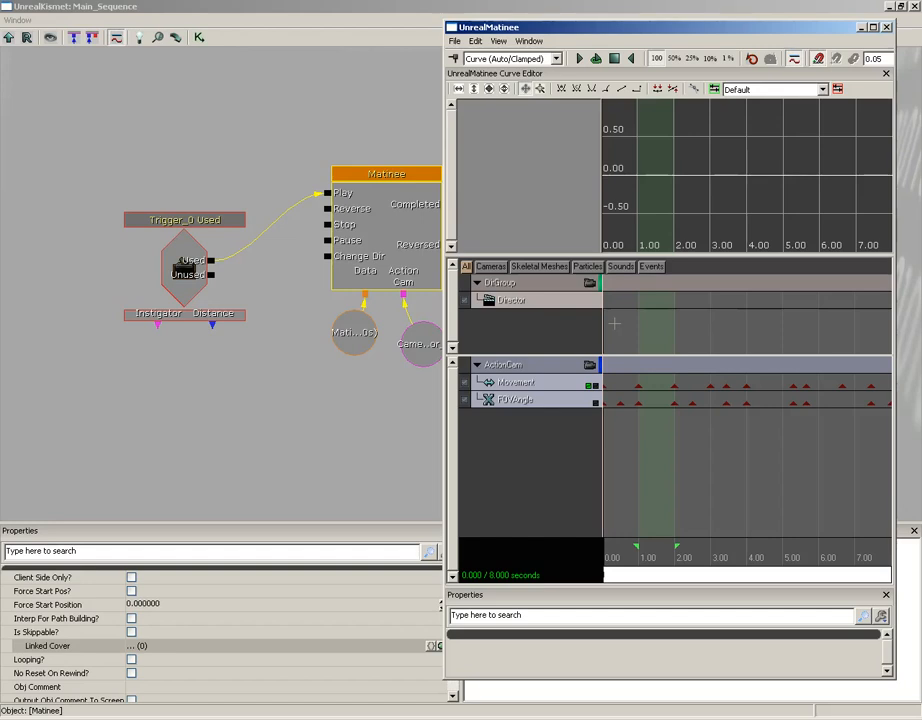
pyautogui.click(511, 300)
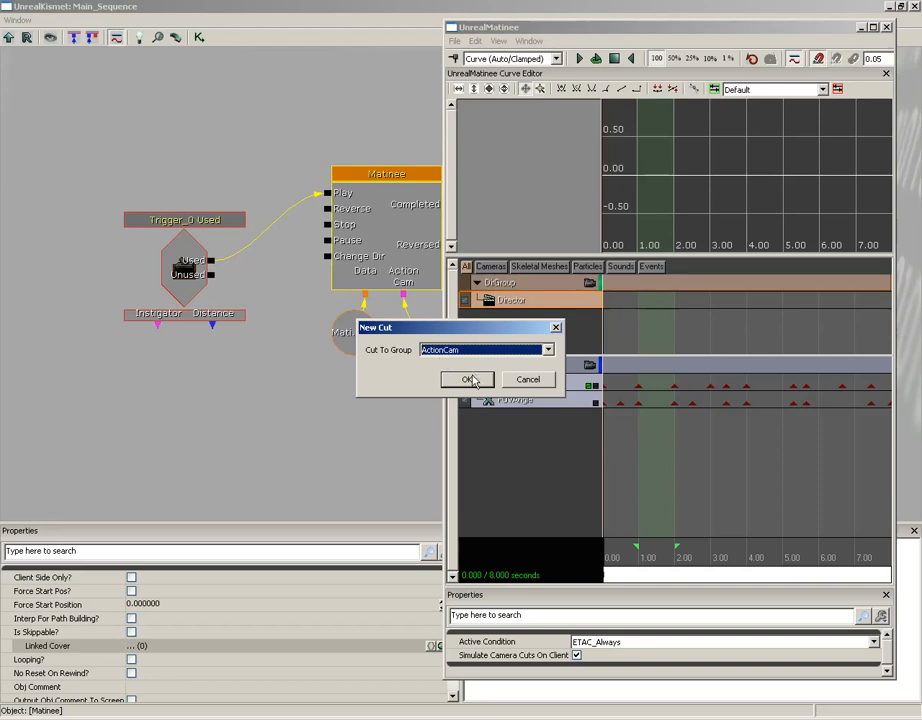
pyautogui.click(468, 379)
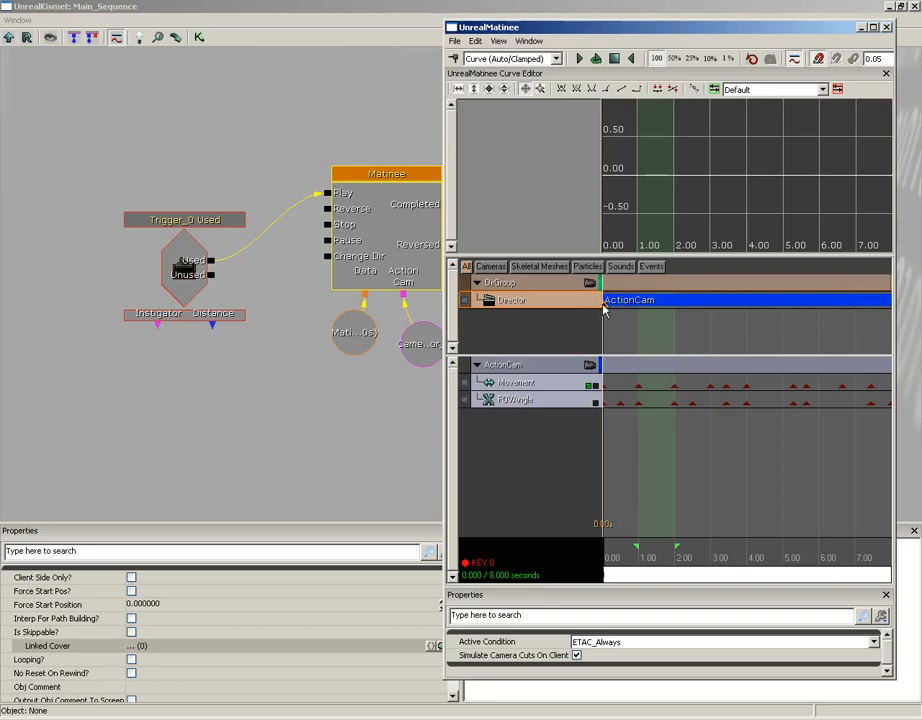
pyautogui.moveTo(730, 301)
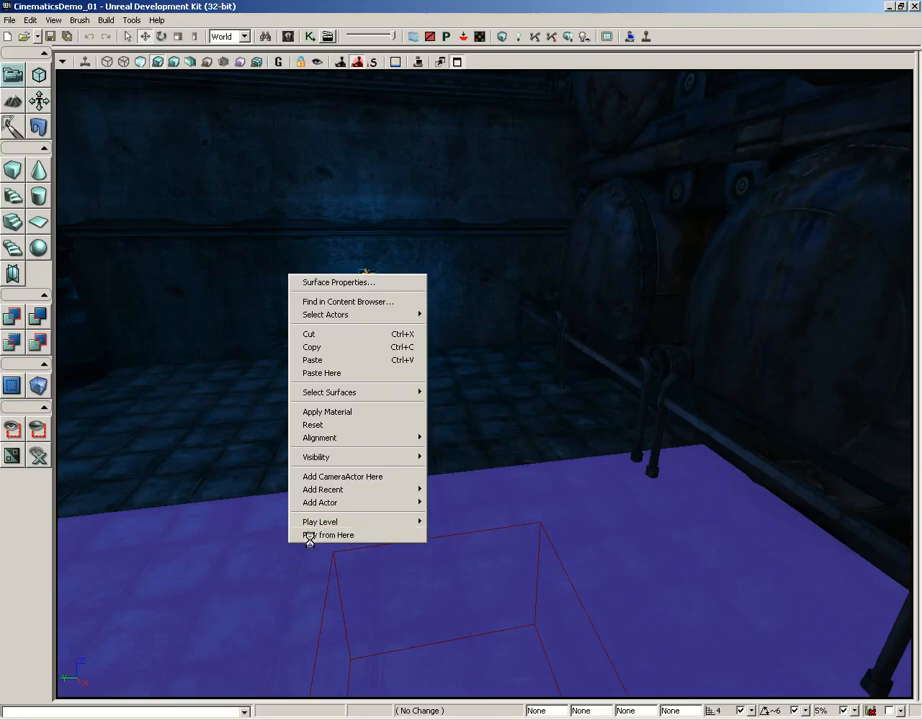
# Step: Playtest the level twice from the floor spot to check the camera cut
pyautogui.click(330, 534)
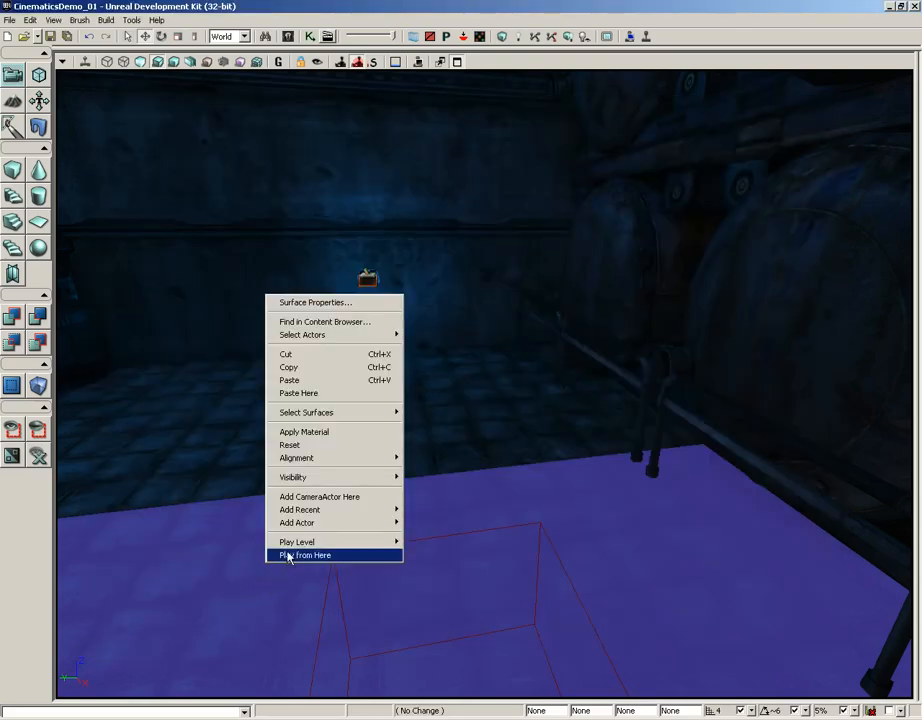
pyautogui.click(305, 555)
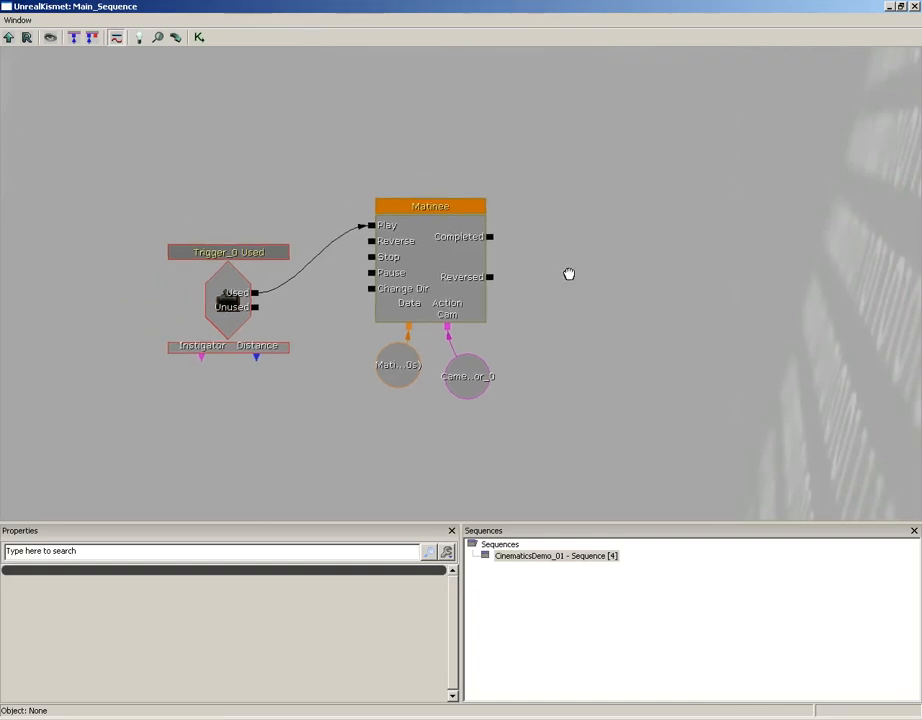
# Step: Select the Trigger_0 Used event and move the Matinee node lower and to the right
pyautogui.click(228, 295)
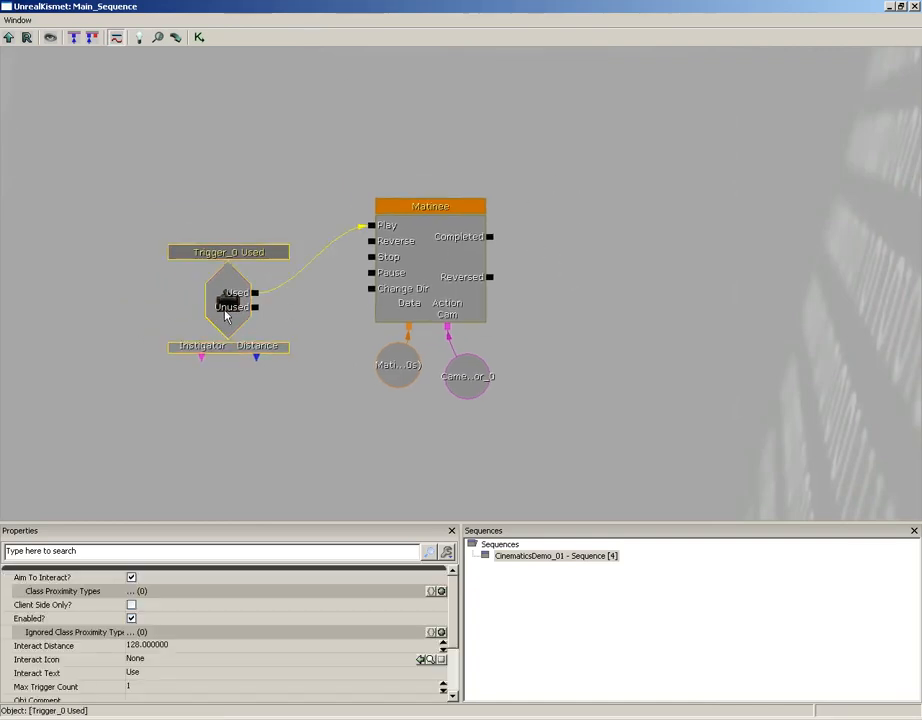
pyautogui.moveTo(228, 305); pyautogui.dragTo(160, 220)
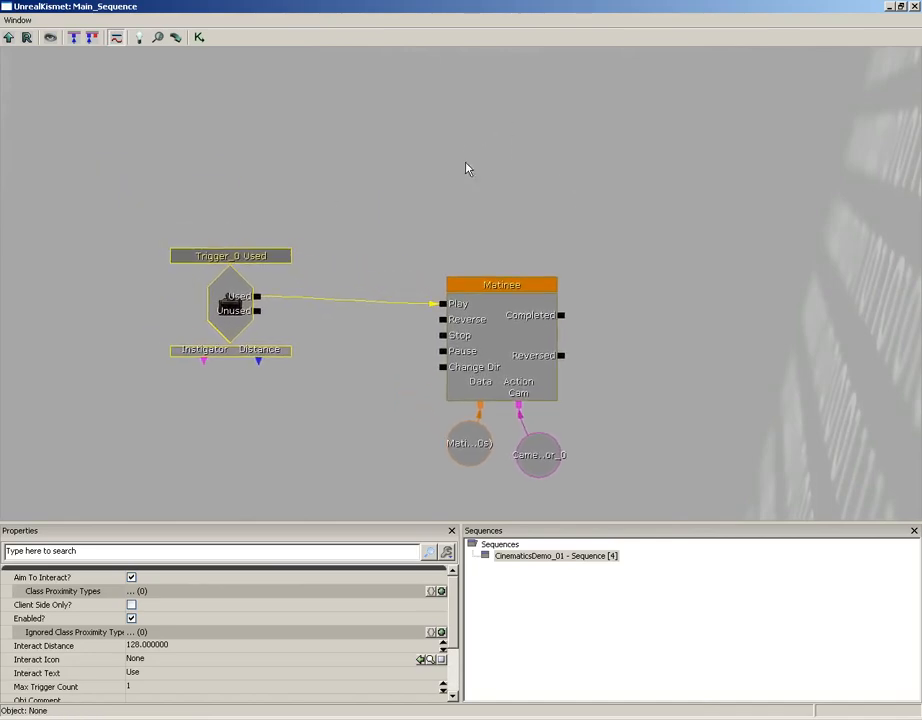
pyautogui.rightClick(466, 168)
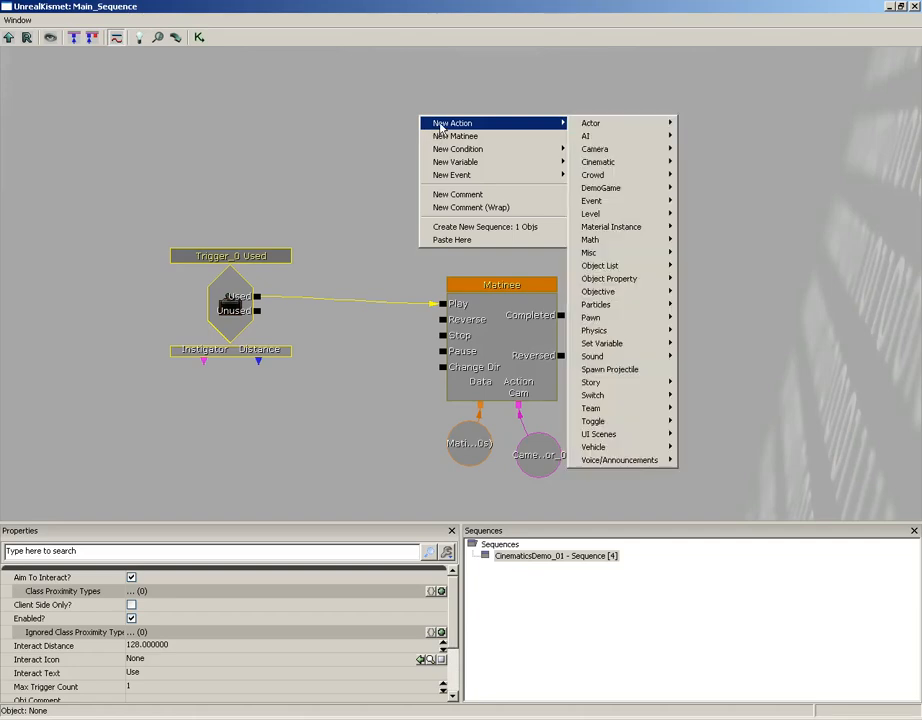
pyautogui.moveTo(568, 127)
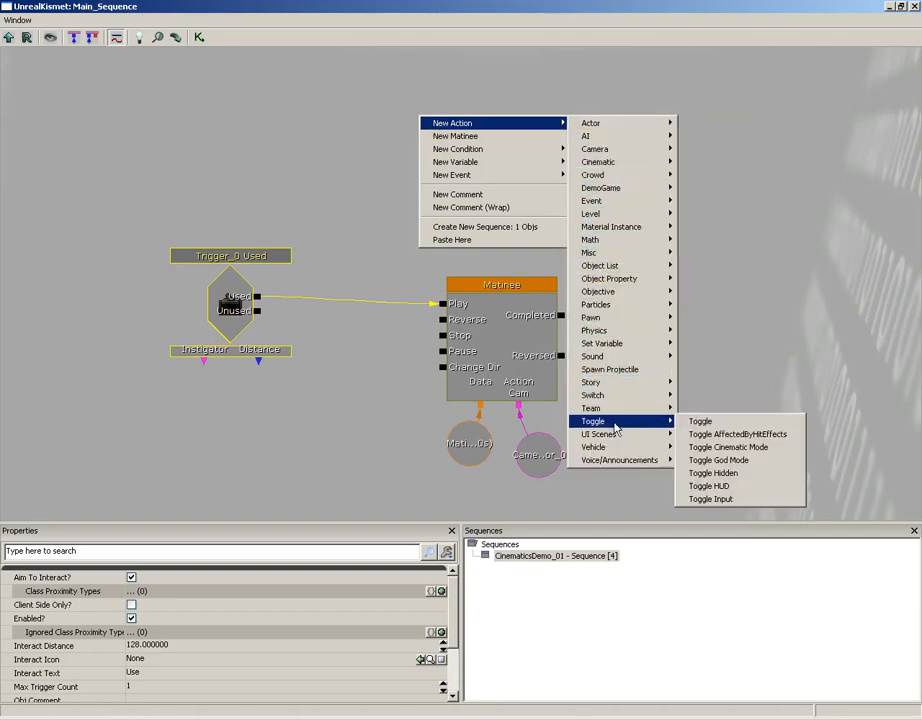
# Step: Add a Toggle Cinematic Mode action with Hide Player turned off
pyautogui.click(728, 447)
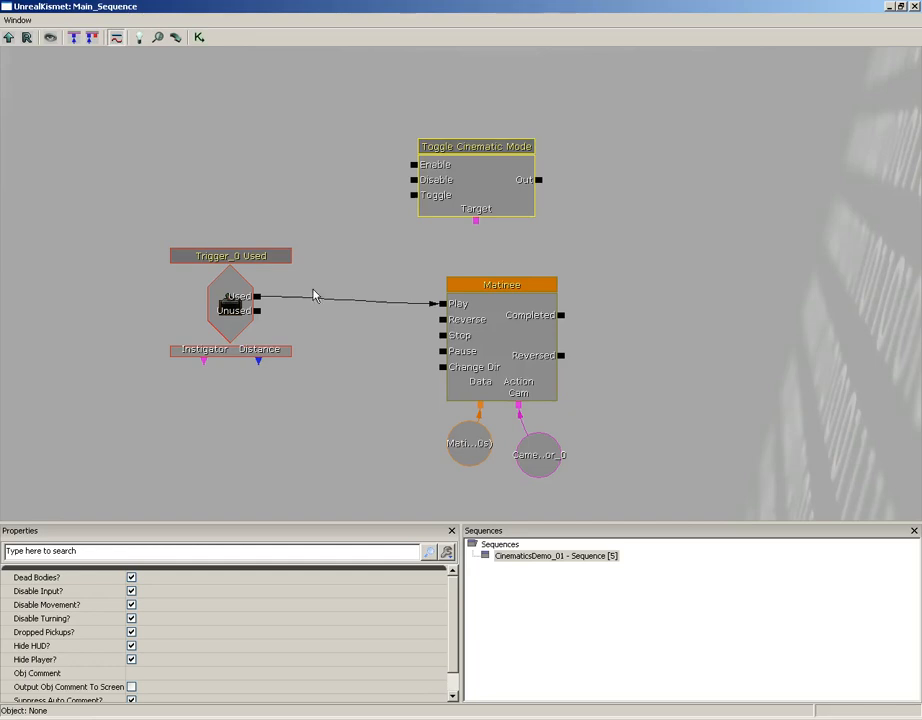
pyautogui.moveTo(95, 580)
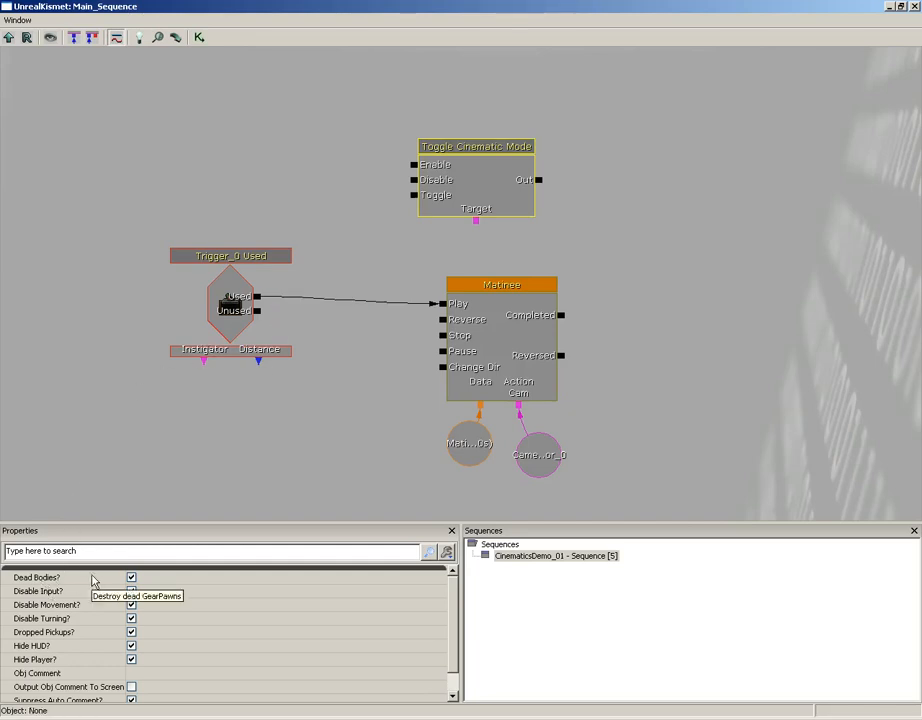
pyautogui.scroll(-3)
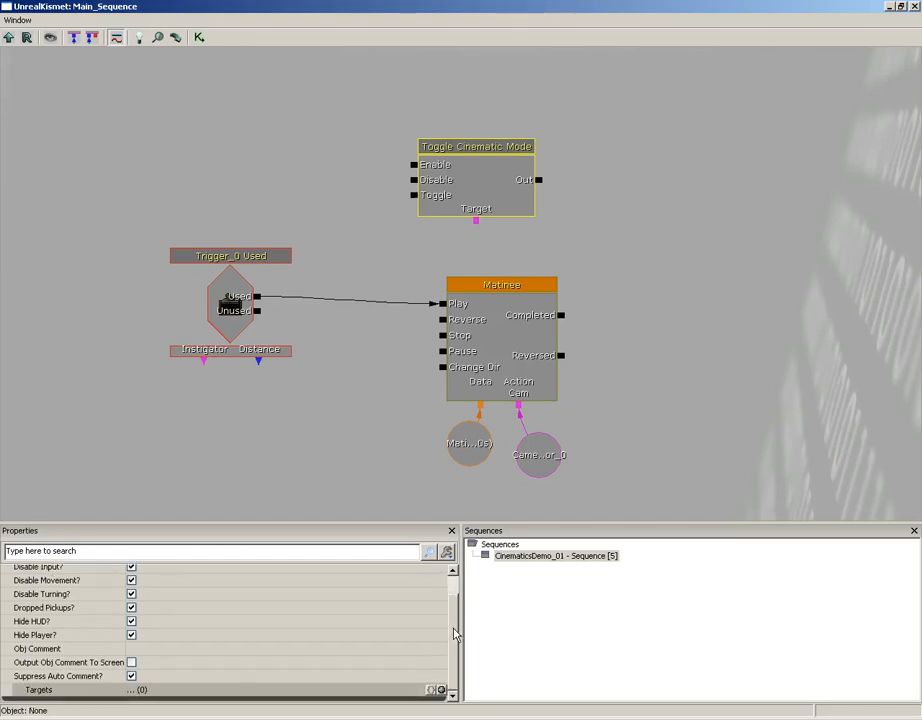
pyautogui.scroll(3)
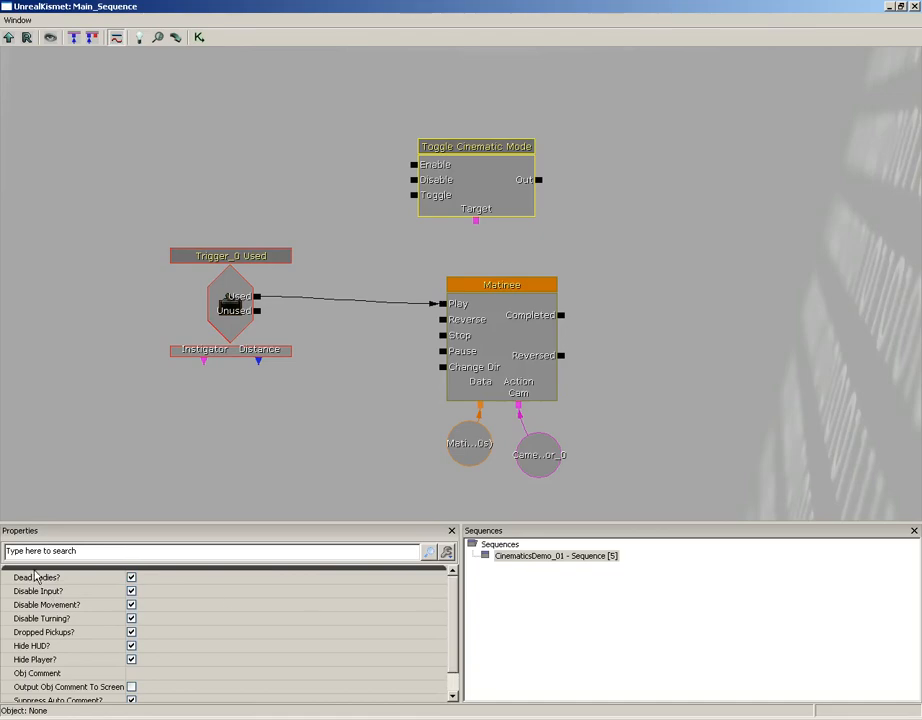
pyautogui.moveTo(52, 591)
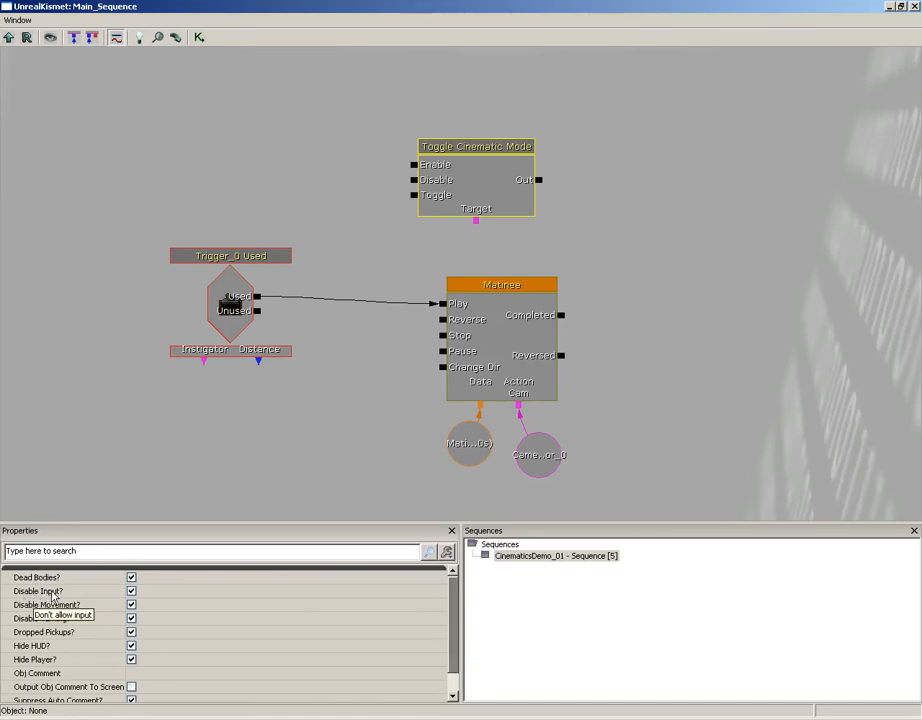
pyautogui.moveTo(114, 614)
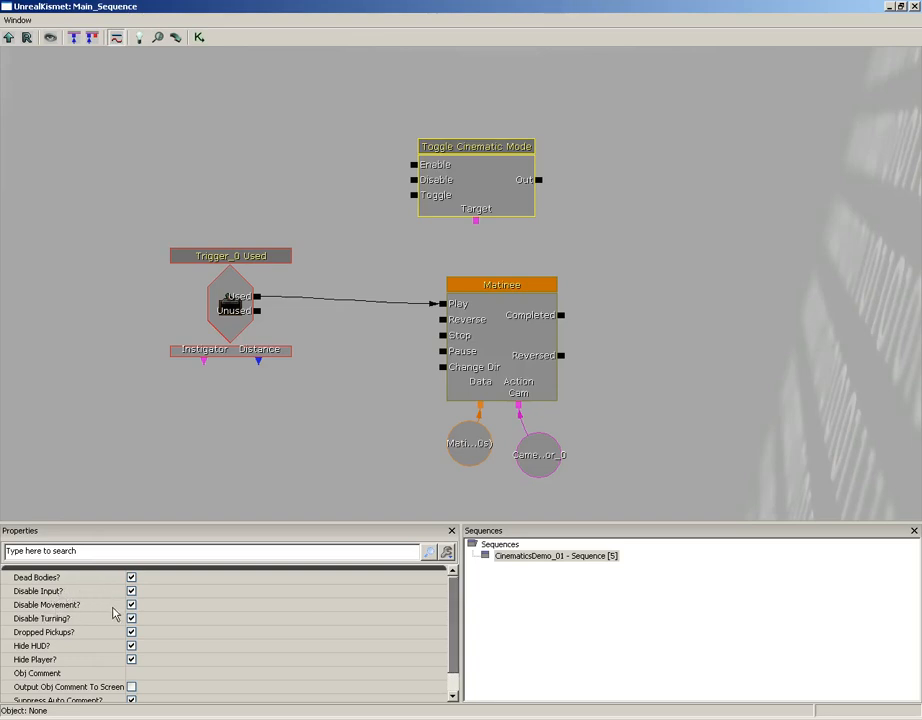
pyautogui.moveTo(18, 642)
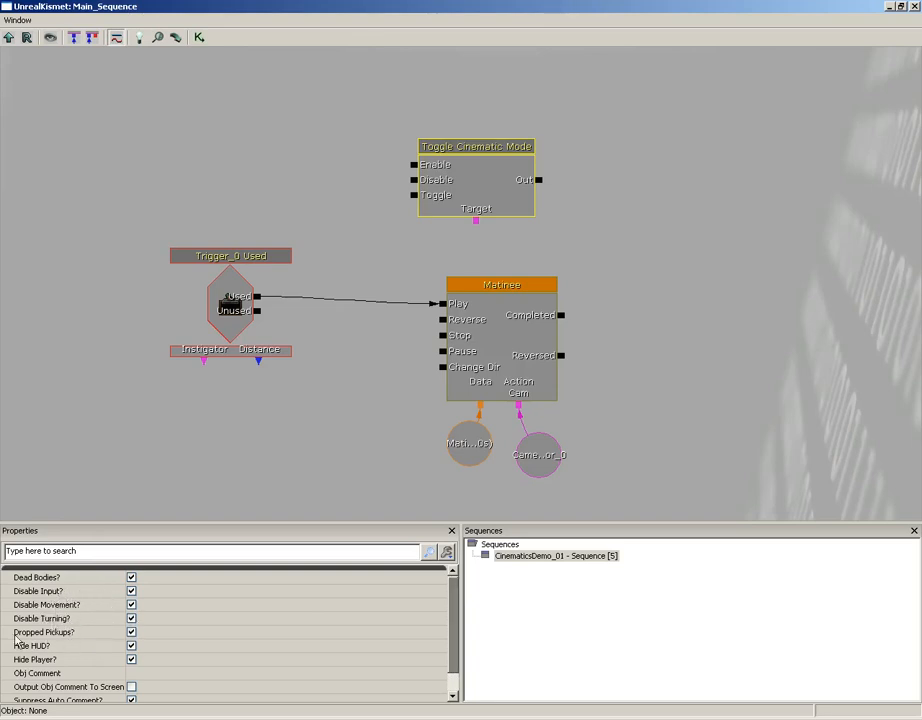
pyautogui.moveTo(66, 653)
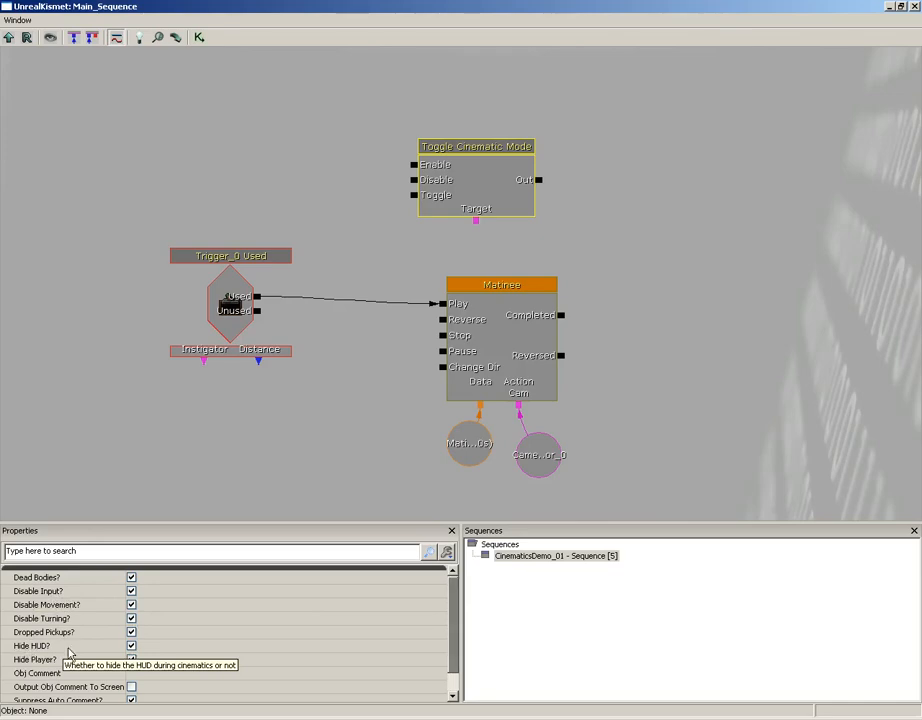
pyautogui.moveTo(147, 663)
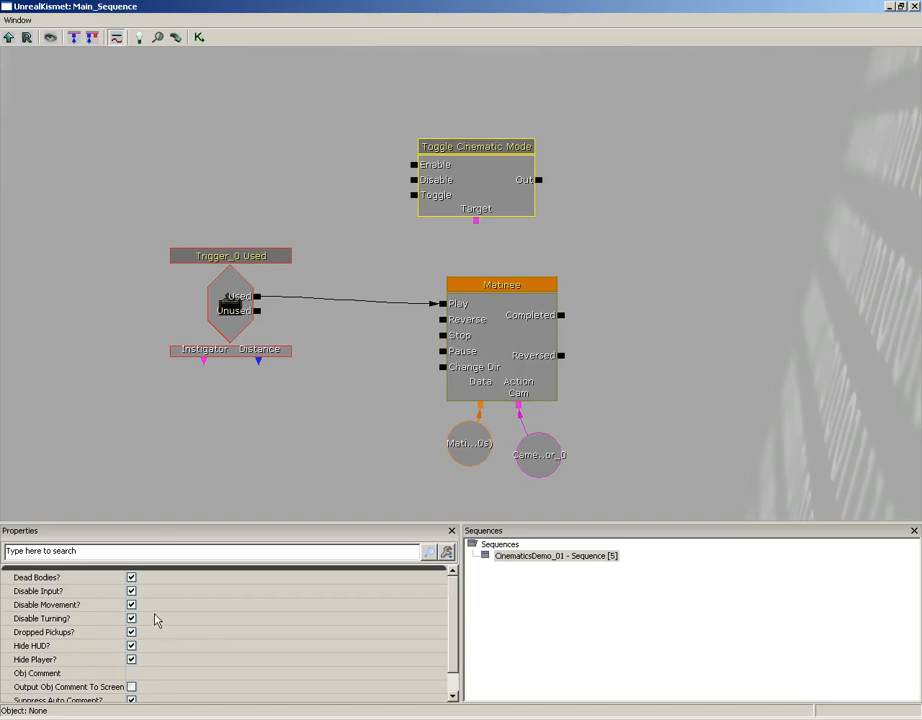
pyautogui.moveTo(135, 666)
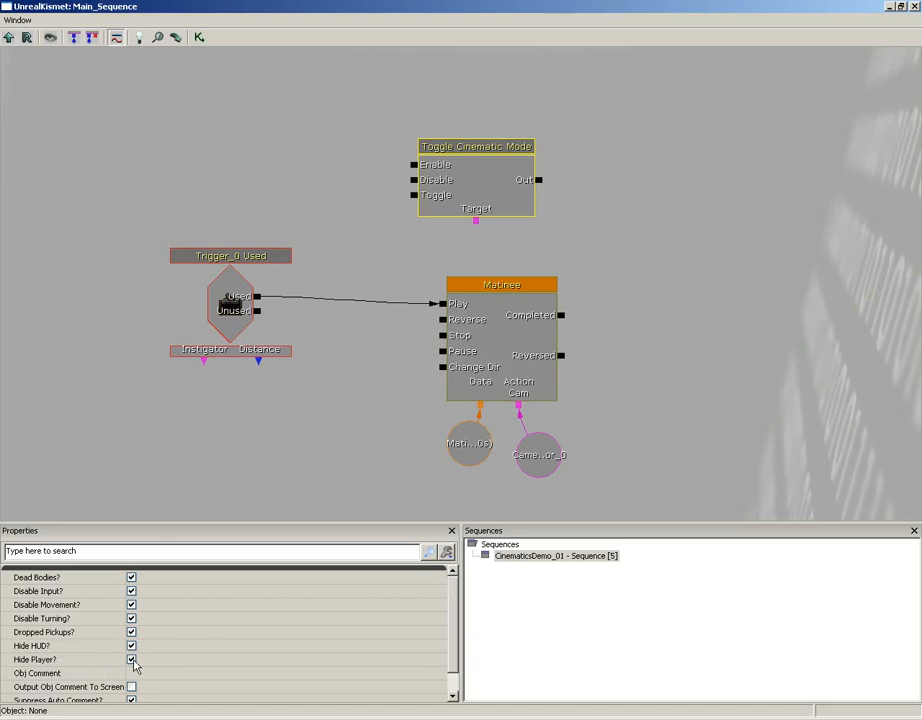
pyautogui.click(131, 659)
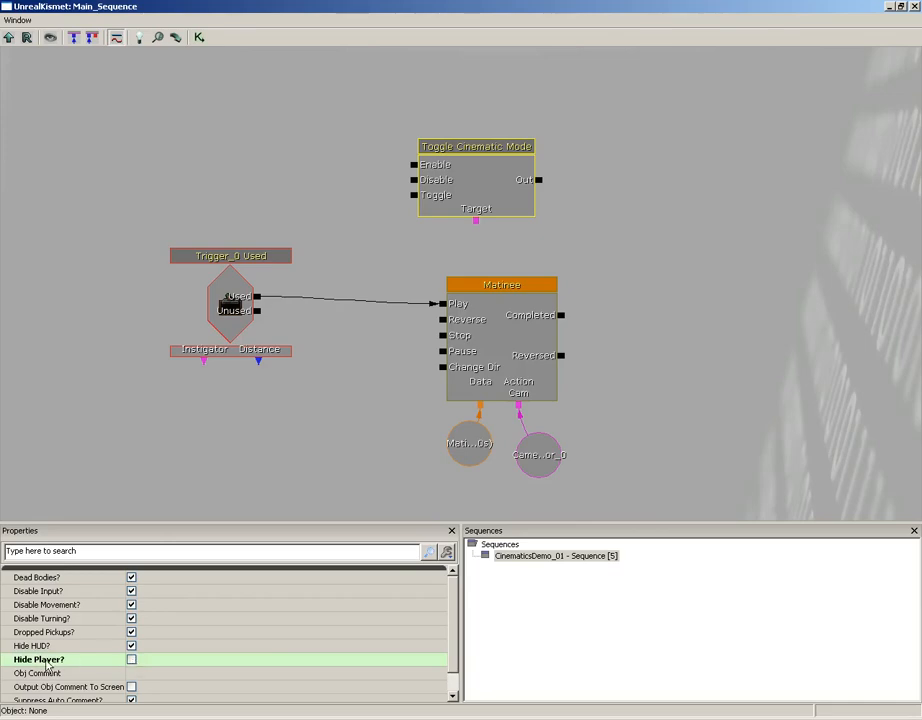
pyautogui.moveTo(108, 602)
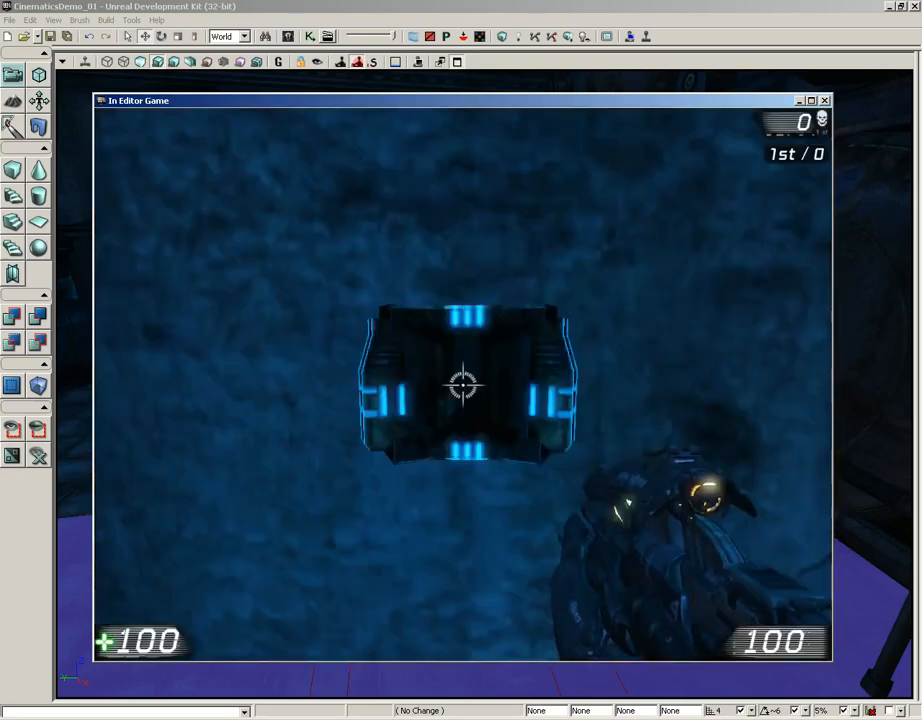
# Step: End the in-editor test game and return to the Kismet sequence
pyautogui.click(825, 100)
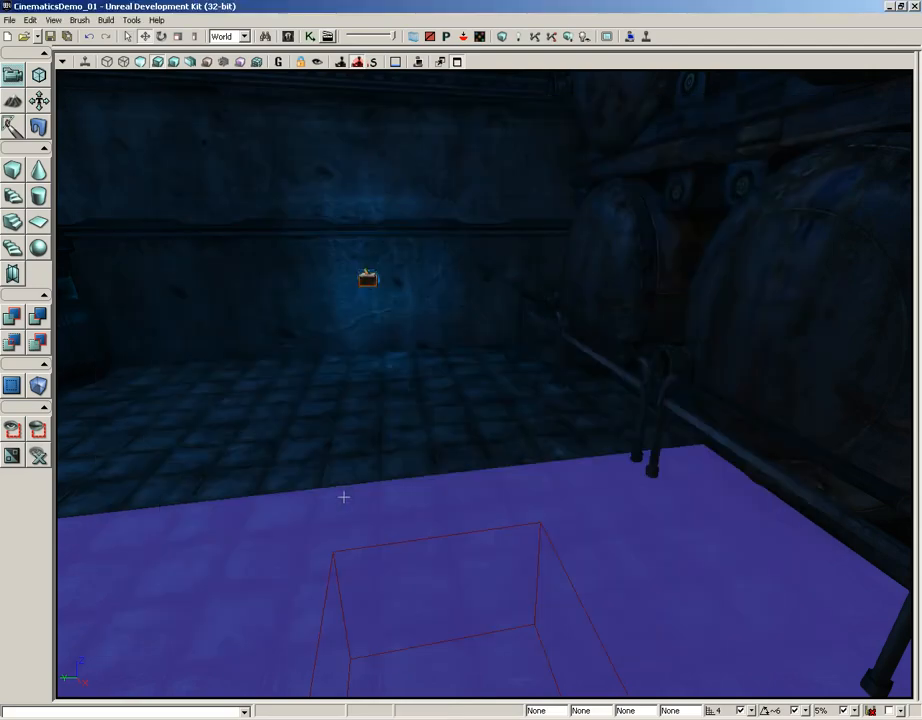
pyautogui.click(310, 37)
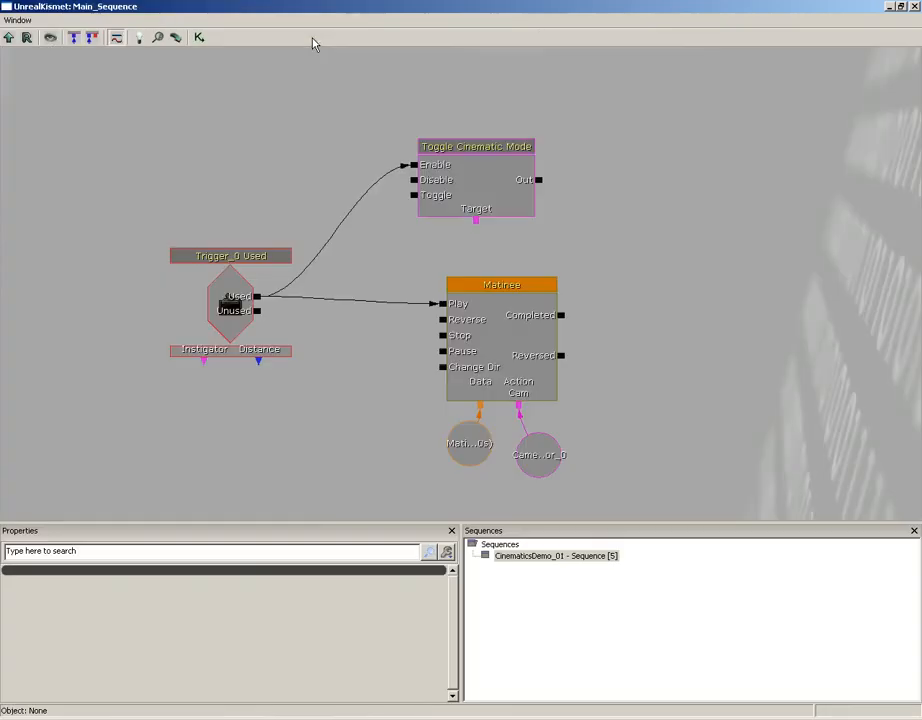
# Step: Add a Player variable below Toggle Cinematic Mode and link it as the action's Target
pyautogui.click(476, 180)
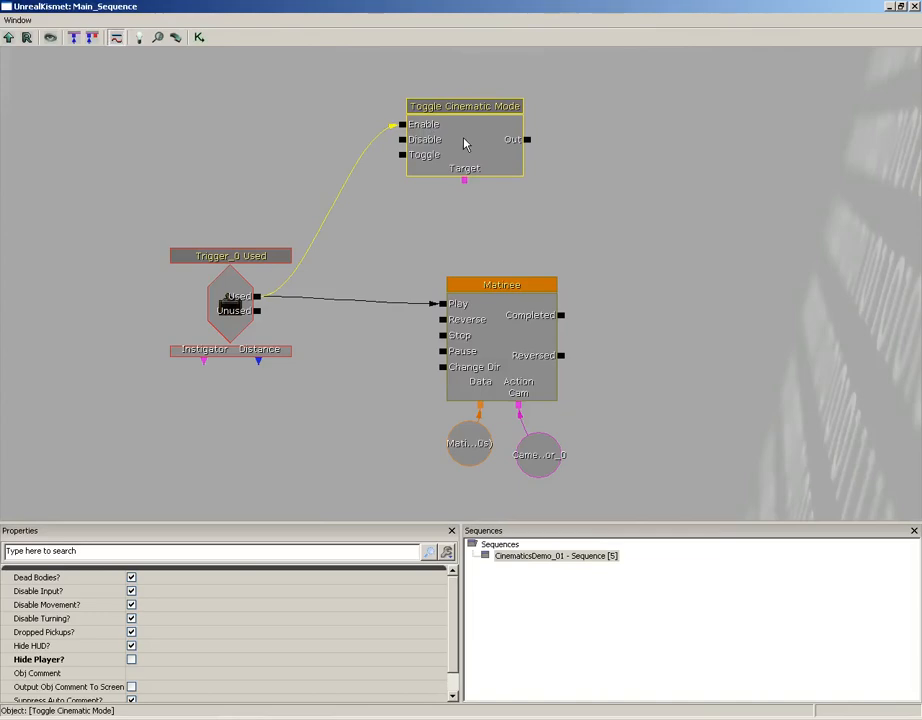
pyautogui.moveTo(397, 145)
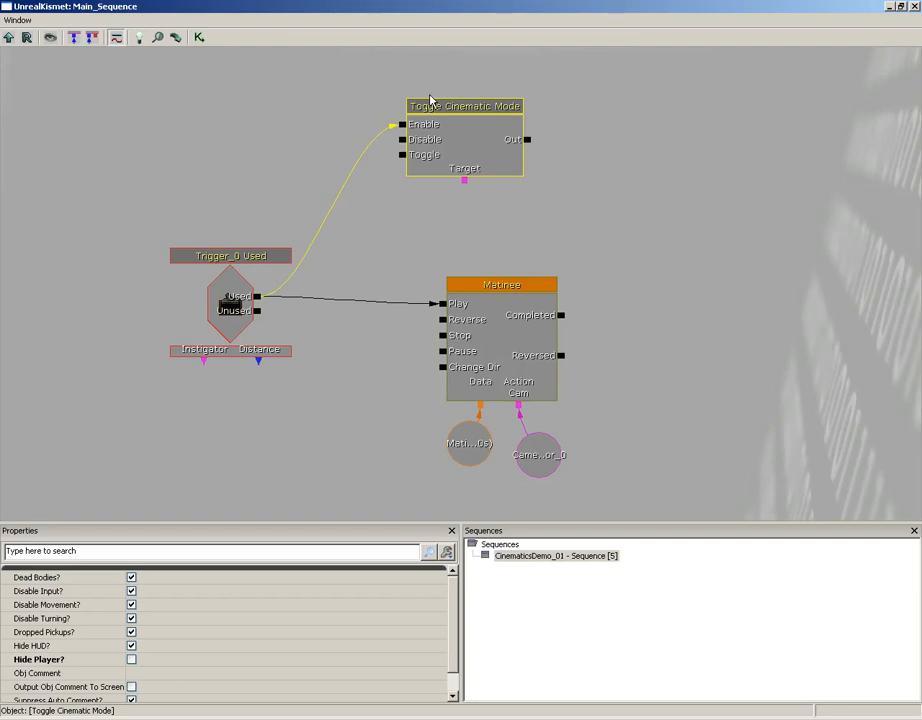
pyautogui.rightClick(434, 210)
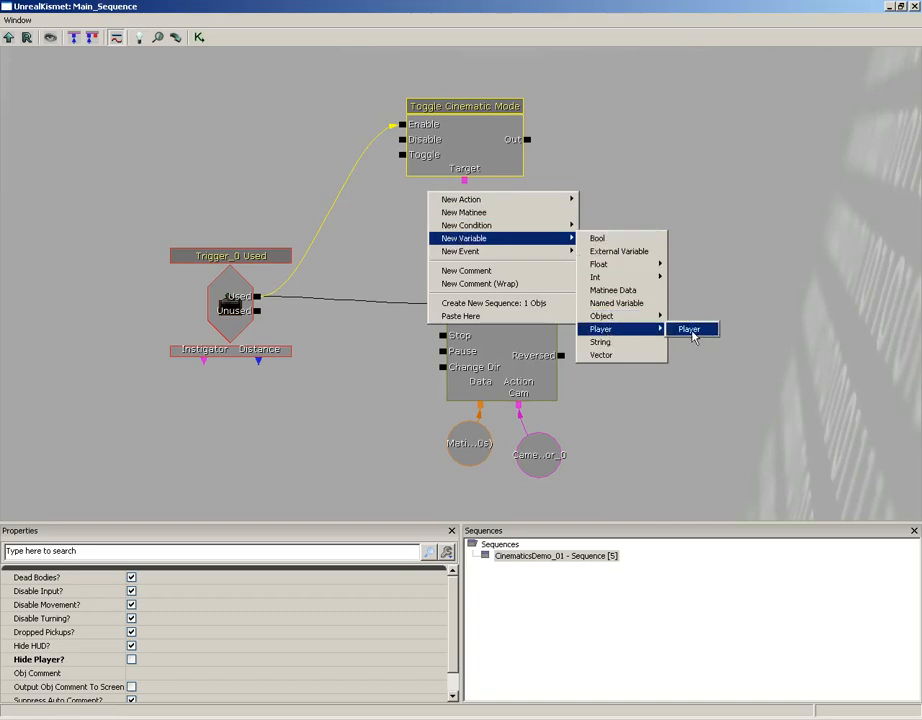
pyautogui.click(689, 329)
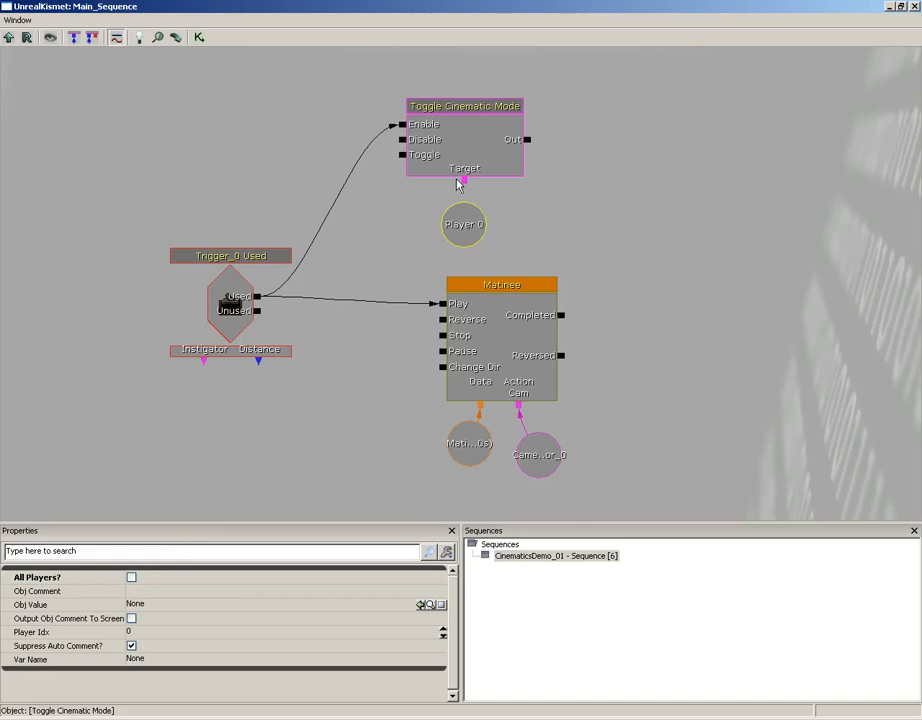
pyautogui.click(501, 284)
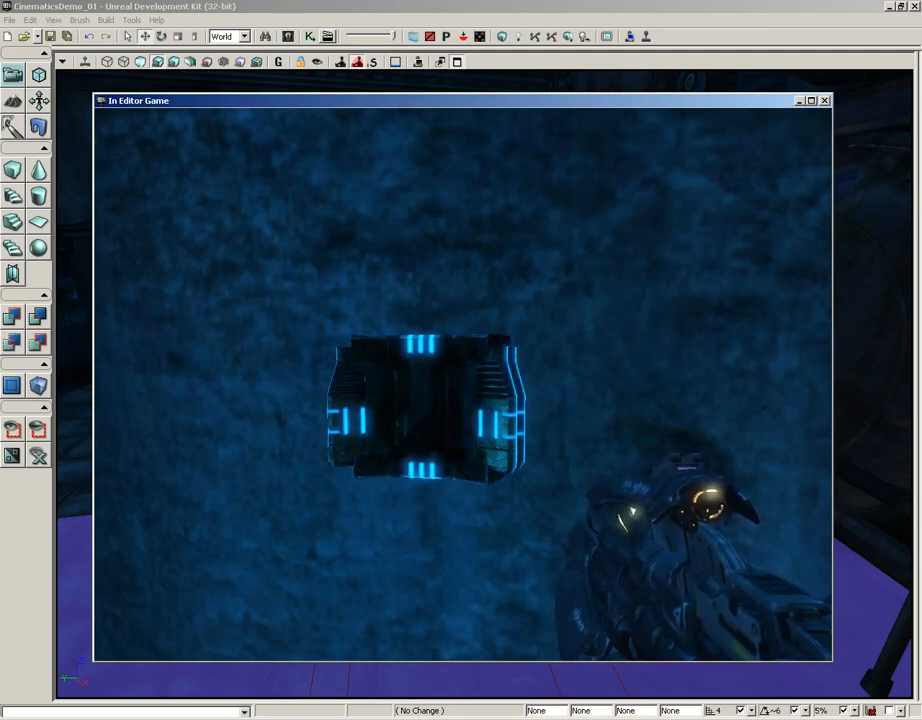
# Step: End the in-editor test game
pyautogui.click(824, 100)
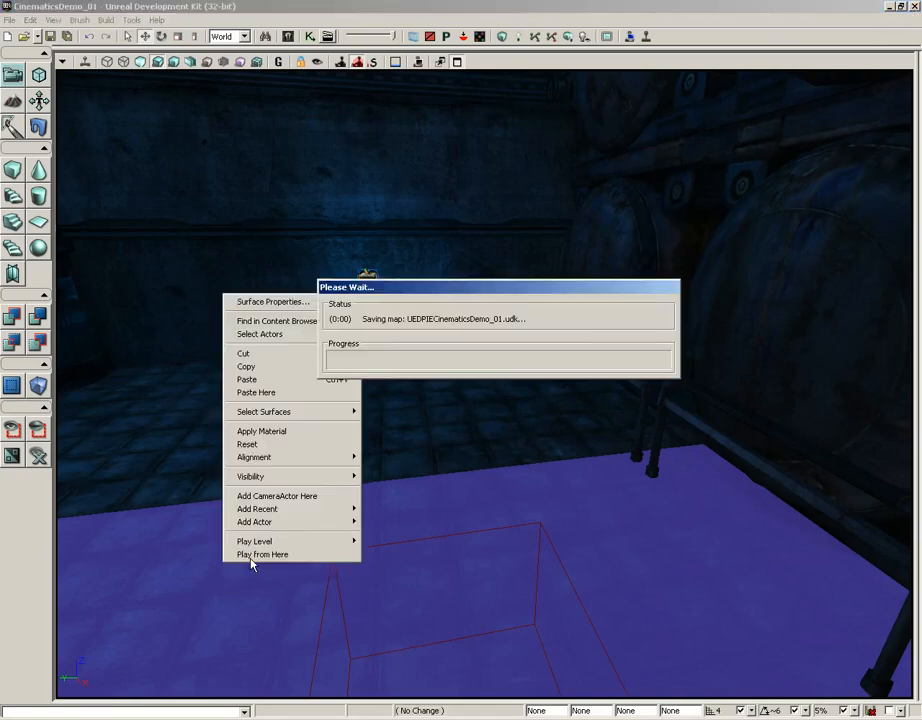
pyautogui.click(262, 554)
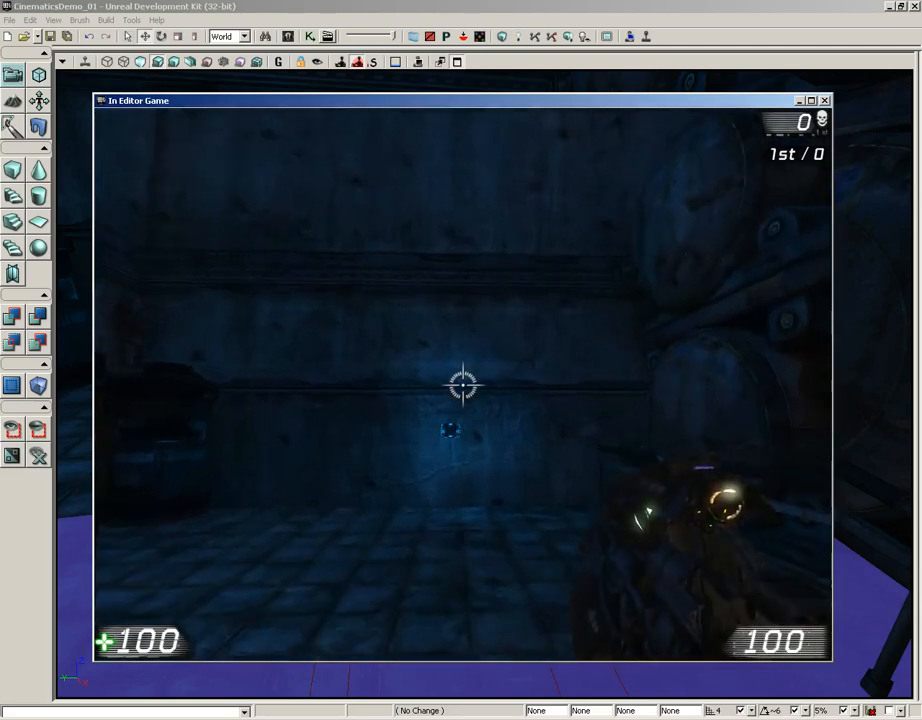
pyautogui.click(824, 100)
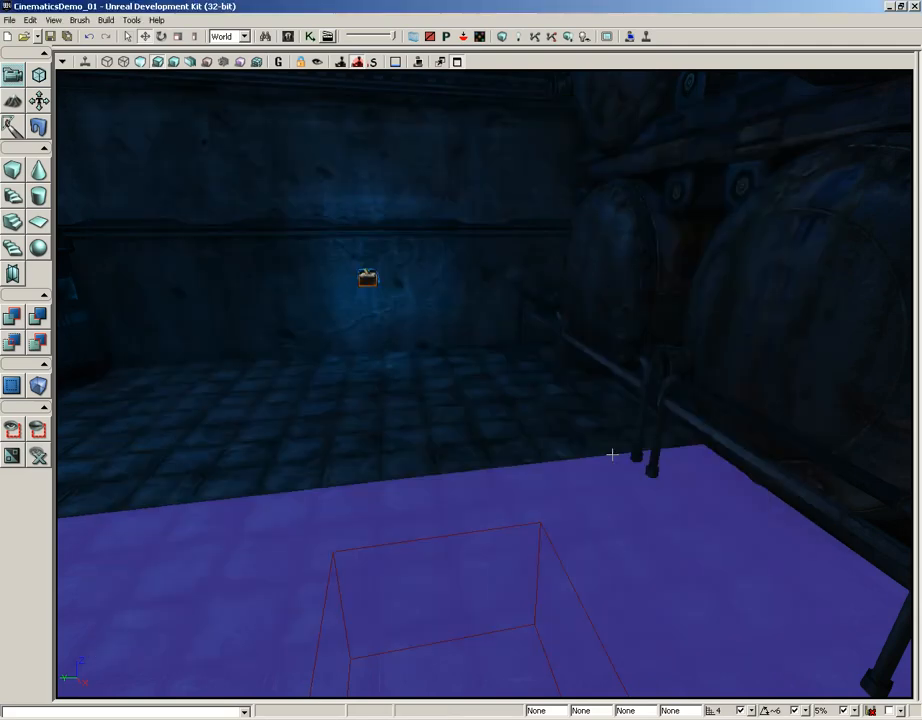